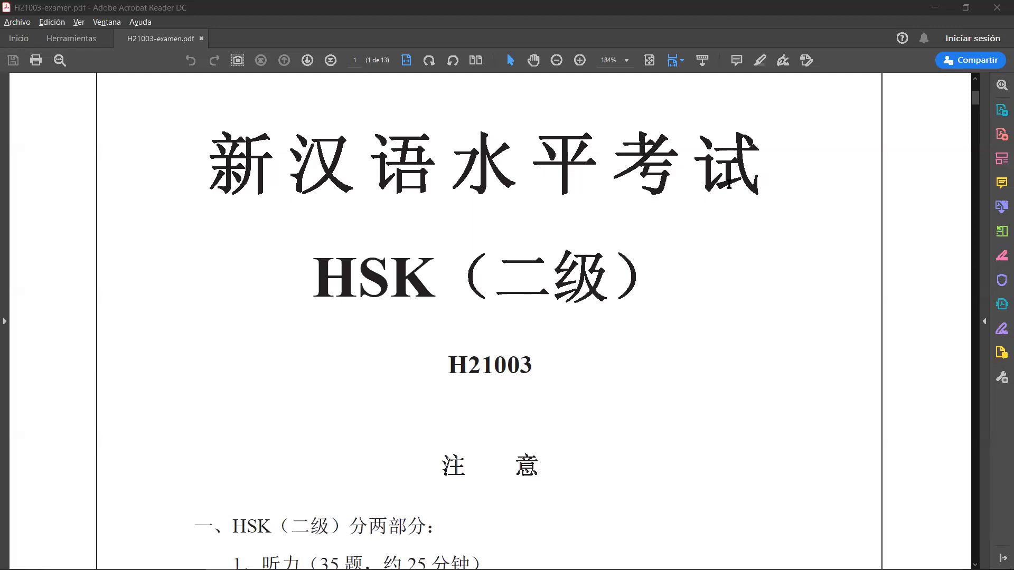
Scroll down from the cover page to the listening table showing questions 1–4.
scroll("down", 3)
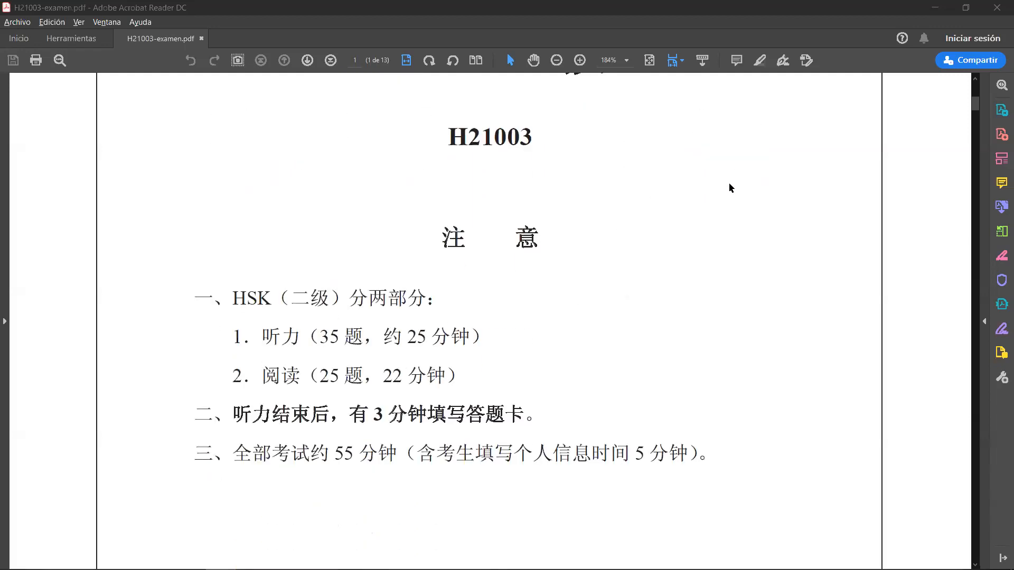
scroll("down", 3)
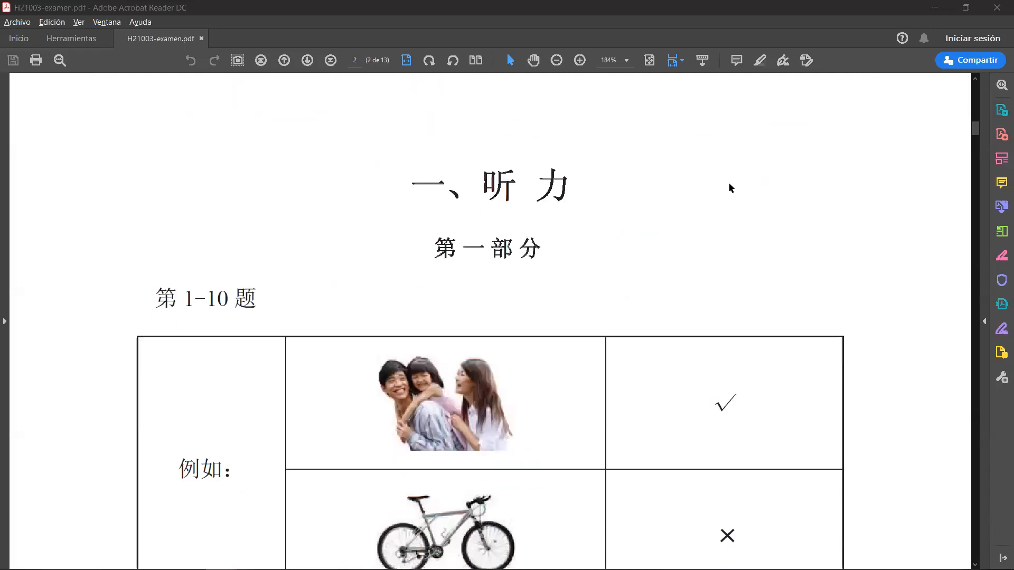
scroll("down", 3)
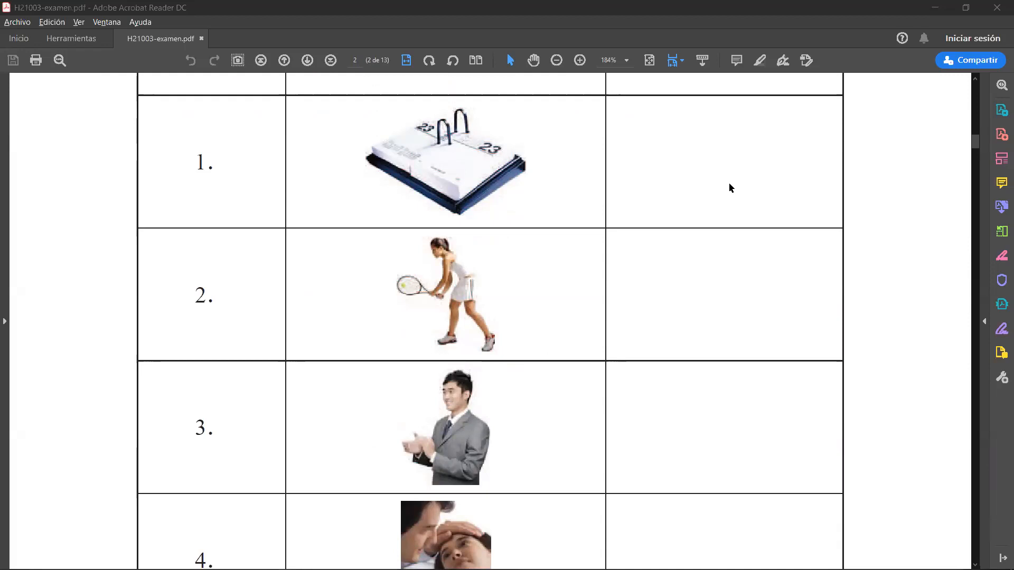
Add the note "1. Jīntiān shì èrshísān hào." in question 1's cell with CORRECT beneath it.
left_click(1001, 183)
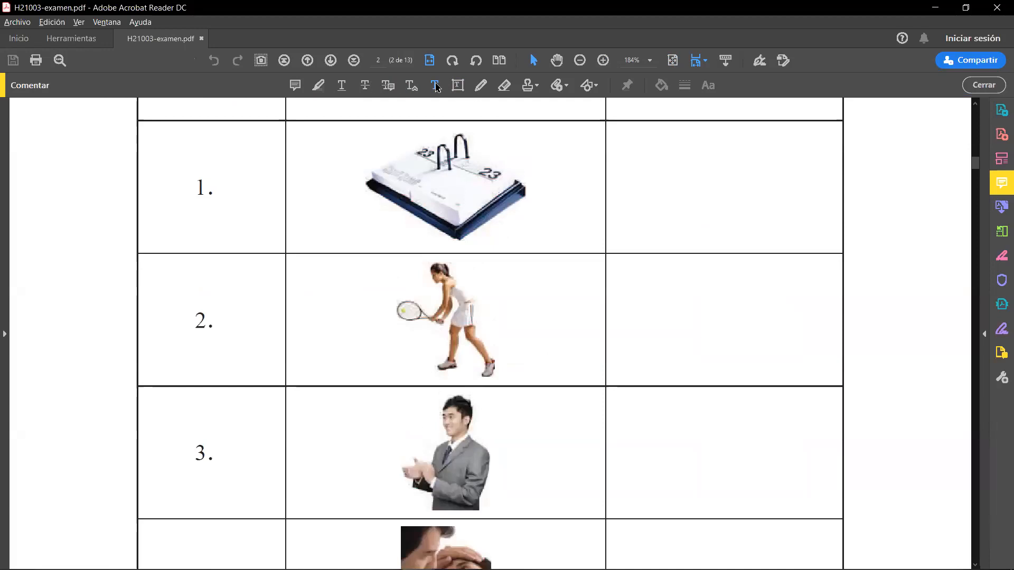
type("1. Jīntiān shì èrshísān hào.")
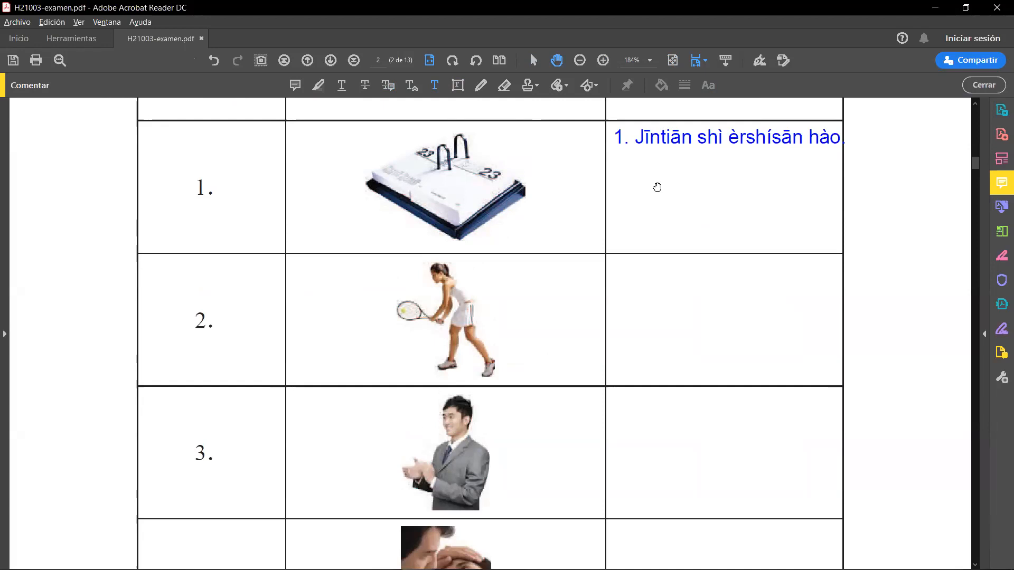
left_click(708, 84)
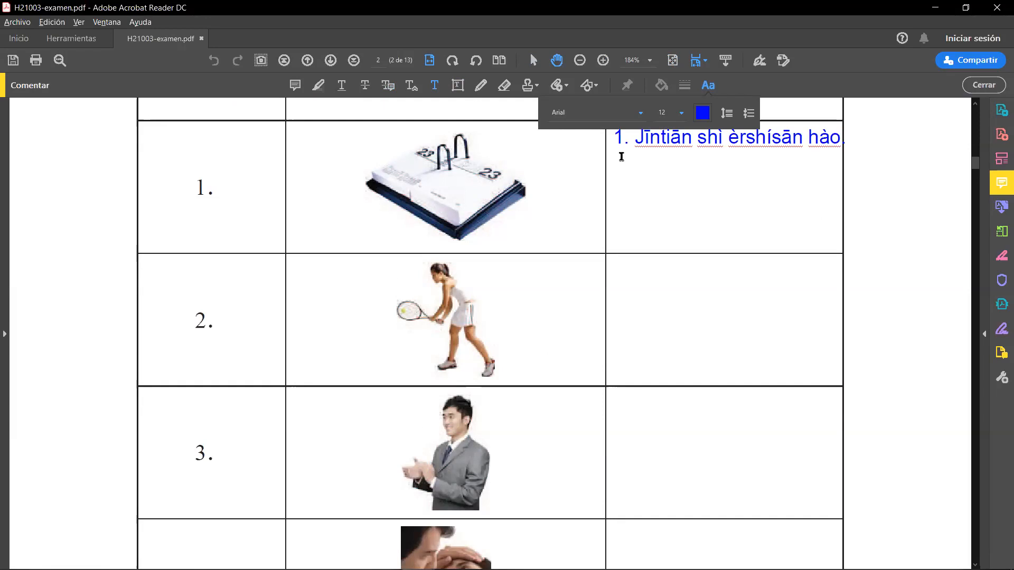
type("CORRECT")
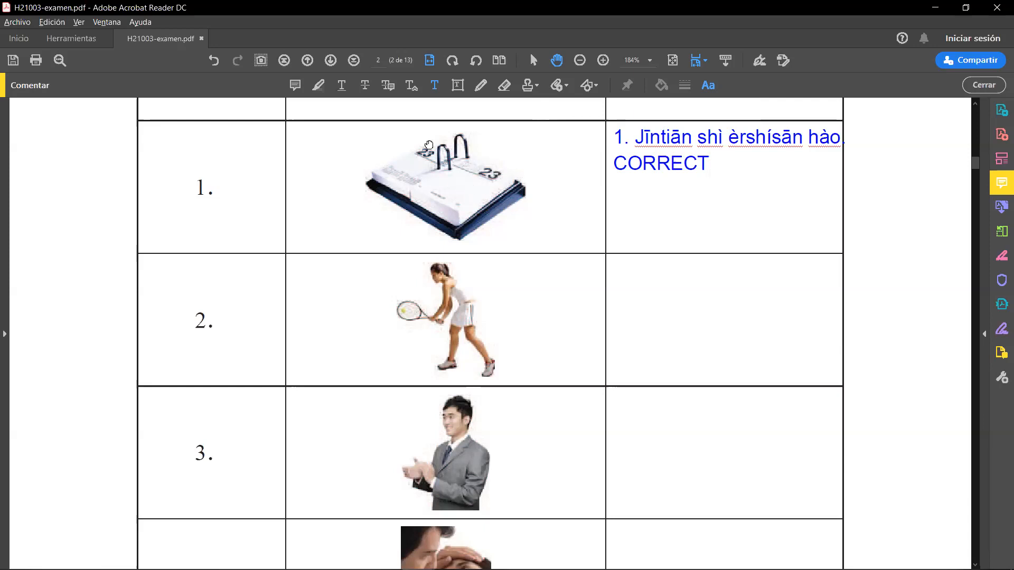
mouse_move(510, 185)
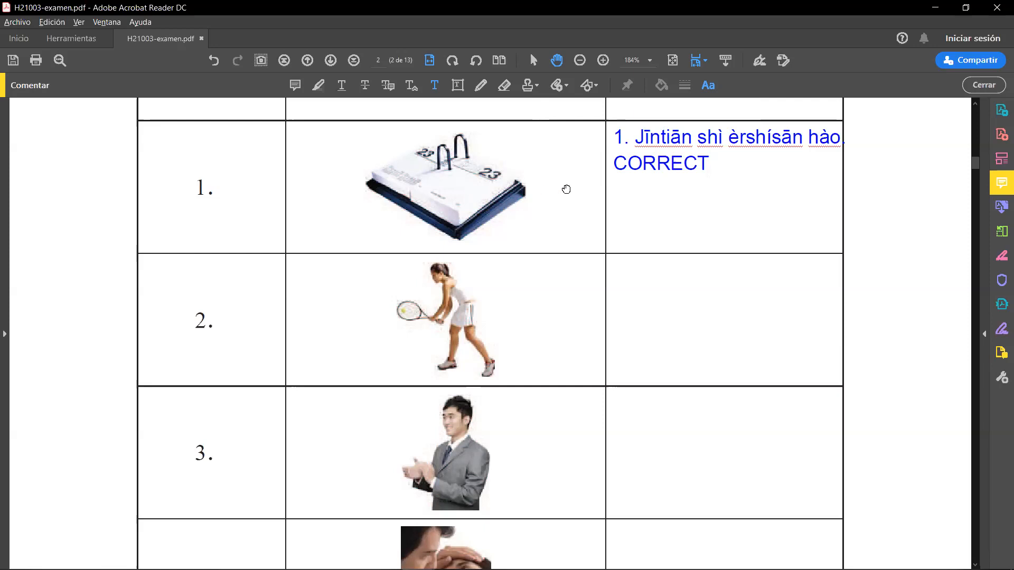
mouse_move(814, 170)
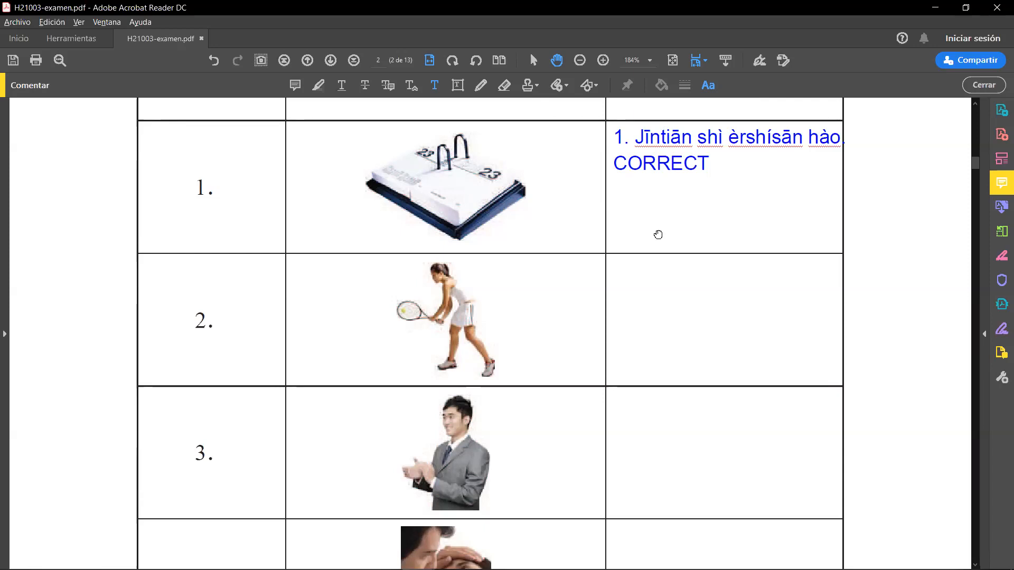
mouse_move(659, 241)
type("2. Tā měitiān dōu qù yóuyǒng.")
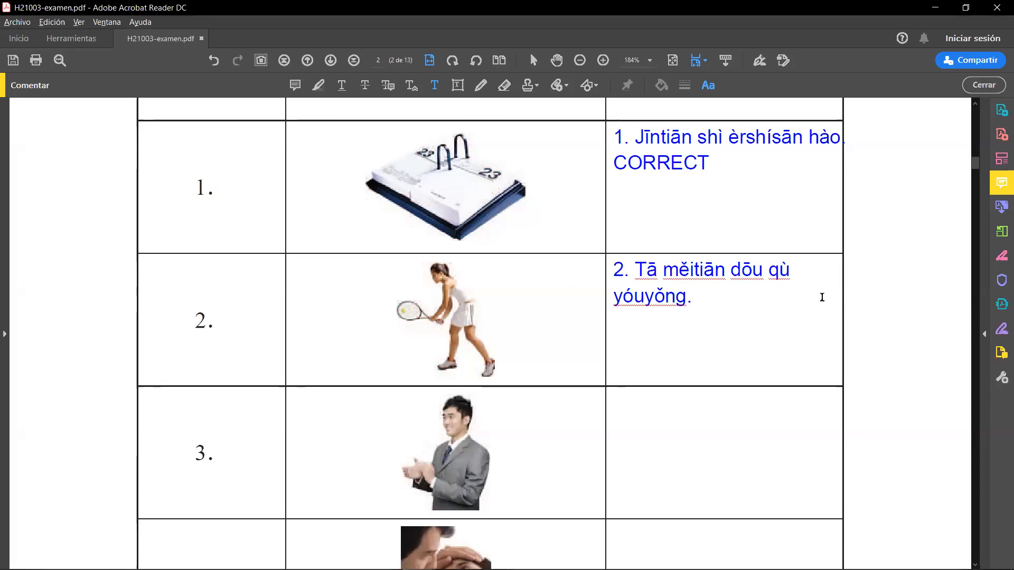
Mark question 2's pinyin sentence INCORRECT on the line below it.
type("INCORREC")
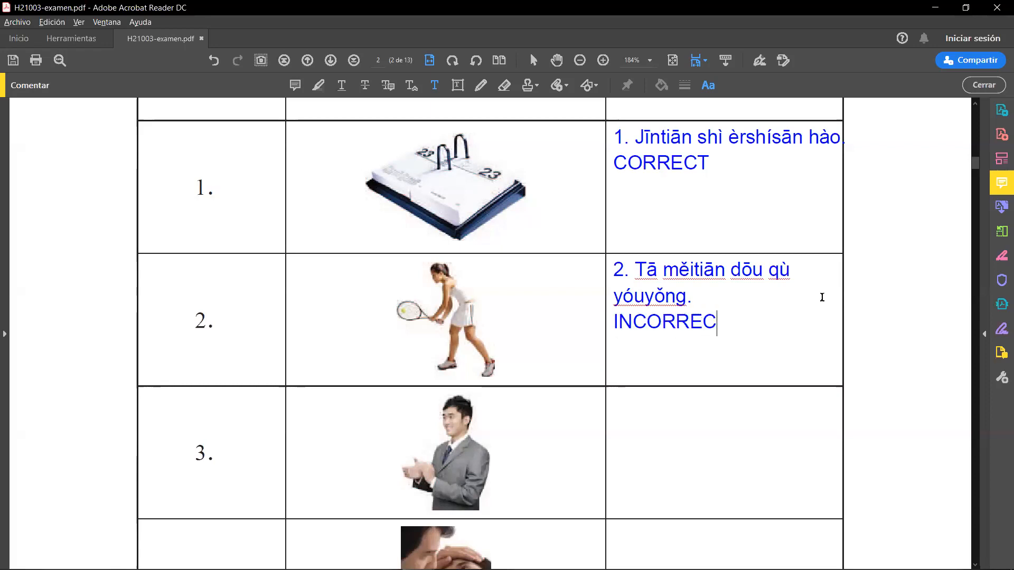
type("T")
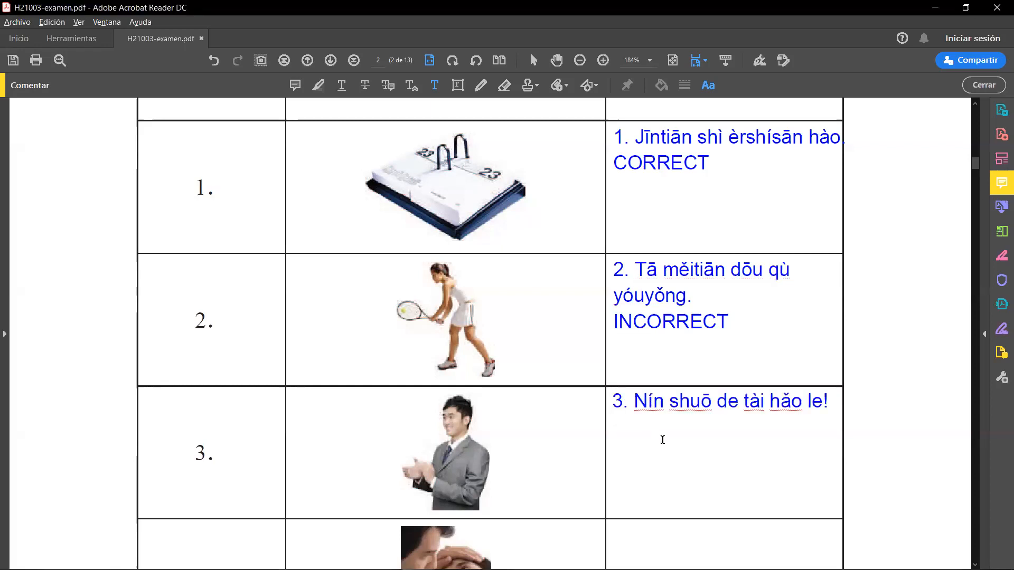
mouse_move(707, 467)
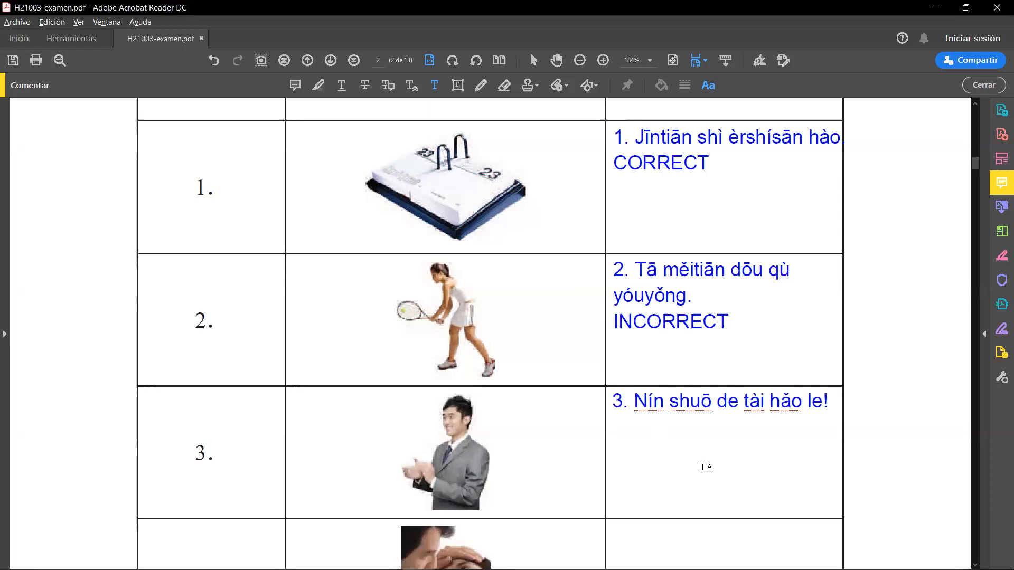
Mark question 3's pinyin sentence CORRECT on the line below it.
type("CORRE")
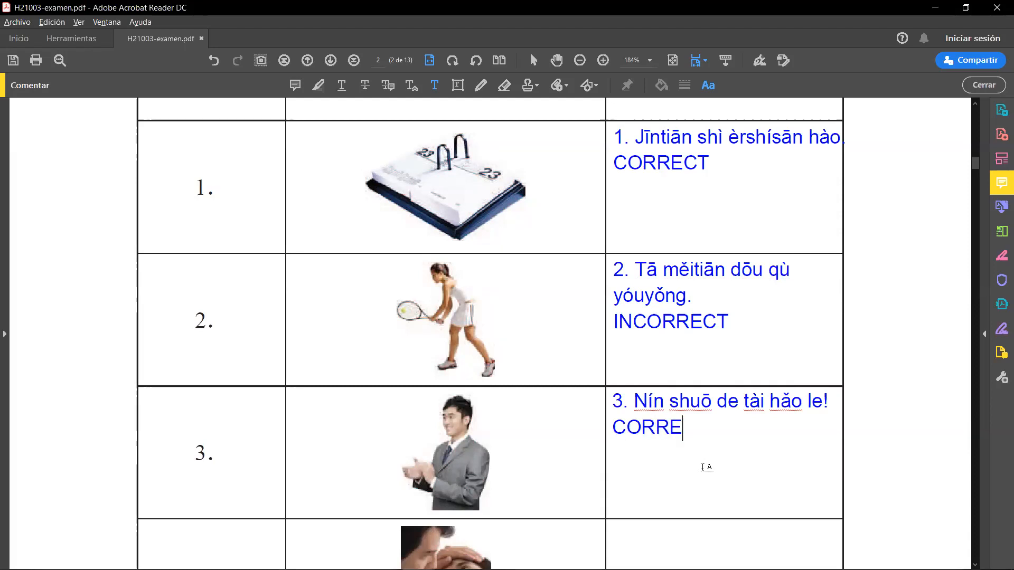
type("CT")
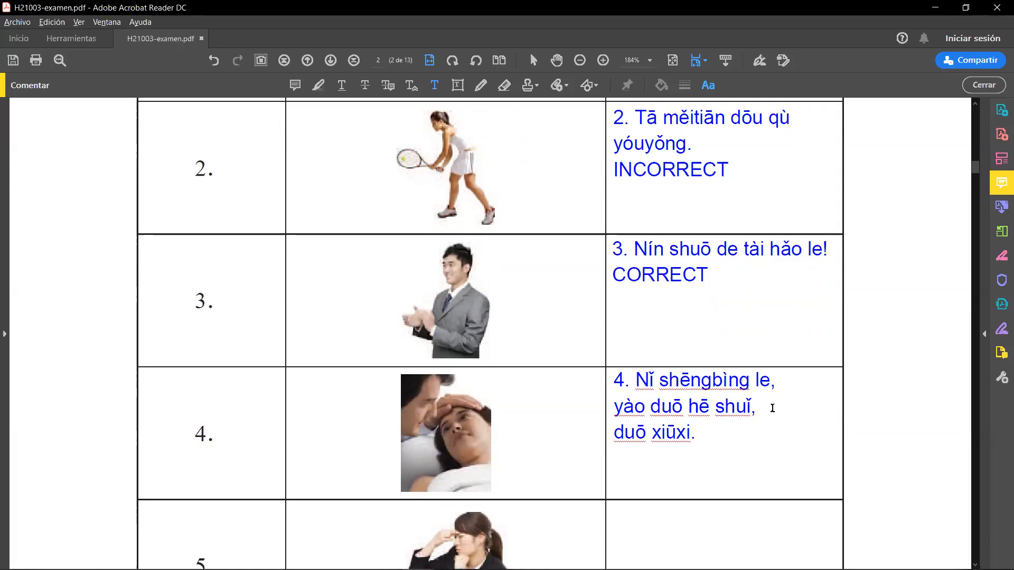
Mark question 4 CORRECT beneath its three-line pinyin and scroll toward question 5.
type("CORRECT")
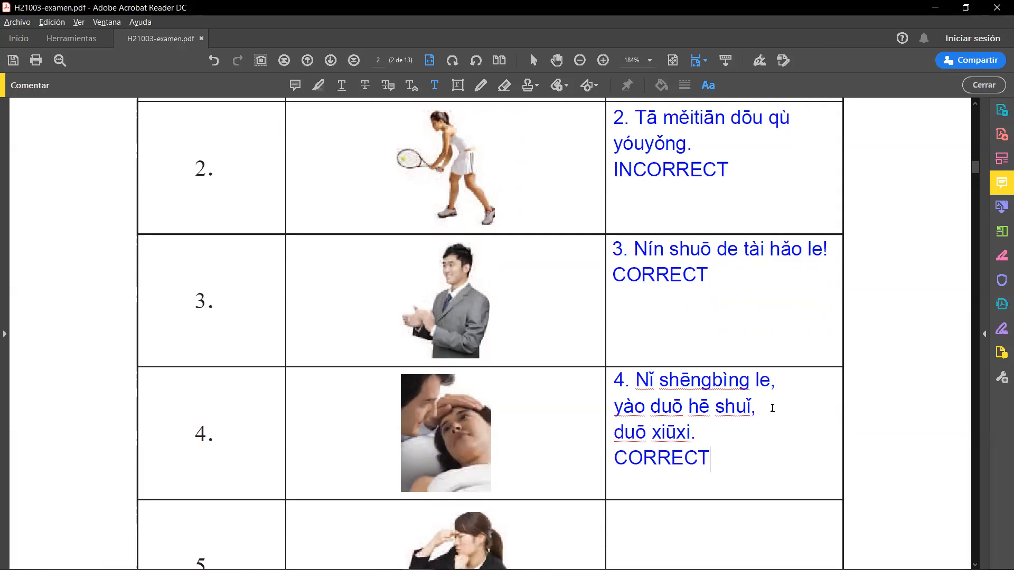
scroll("down", 3)
type("5. Cháng shíjiān kàn diànnǎo, duì yǎnjing bù hǎo.")
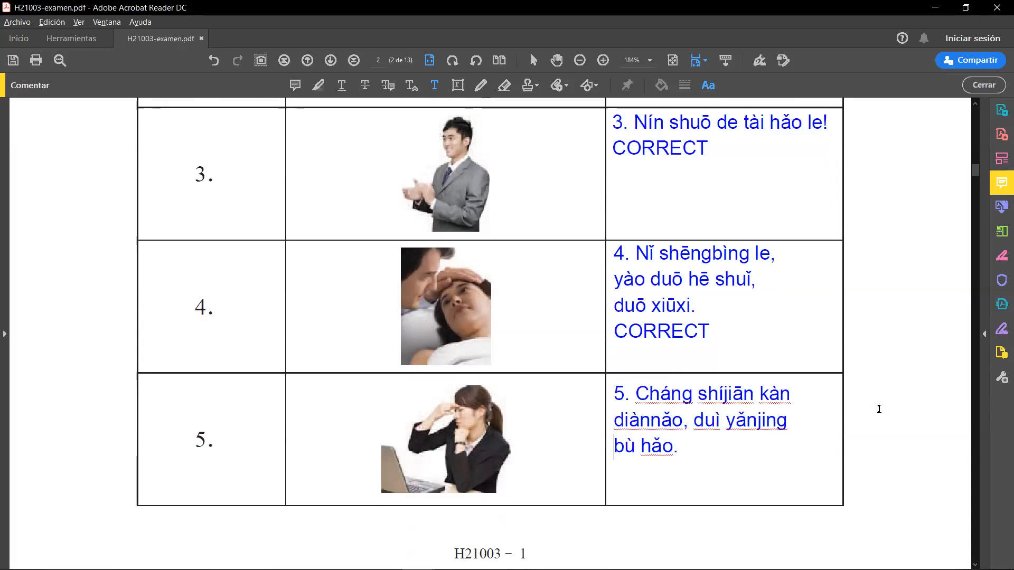
Mark question 5 CORRECT in its note and scroll to the page with questions 6–8.
left_click(678, 447)
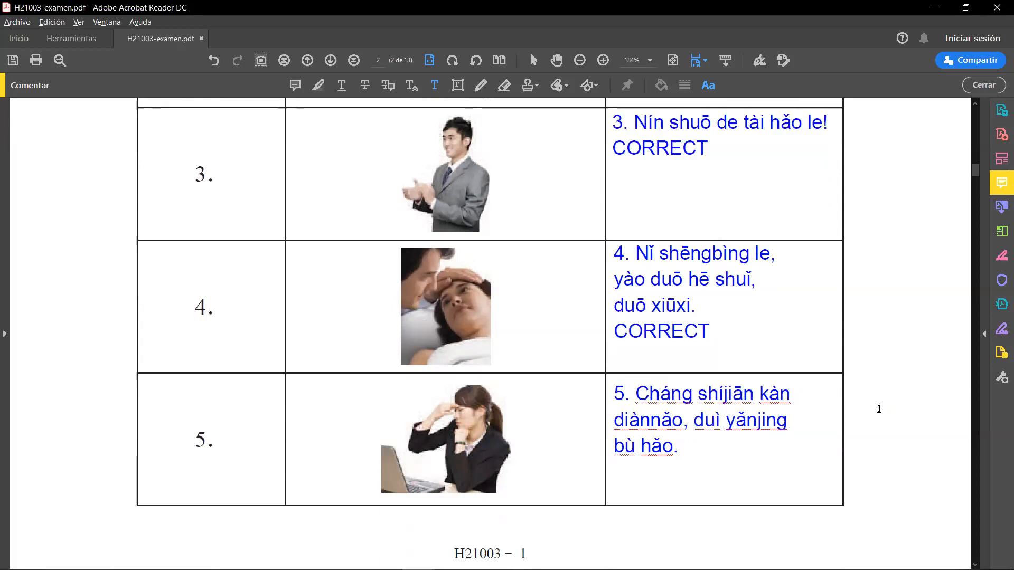
type("COR")
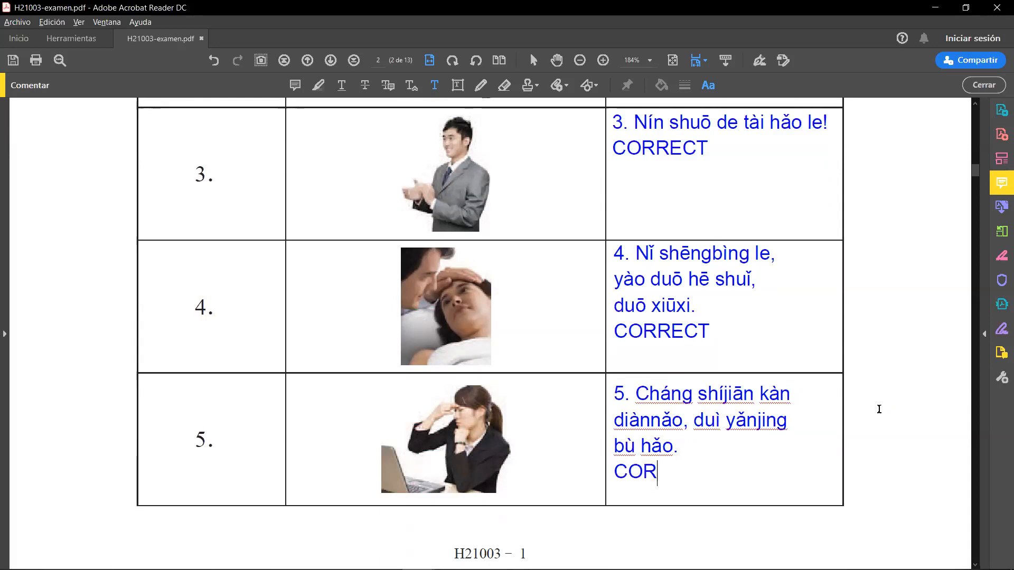
type("RECT")
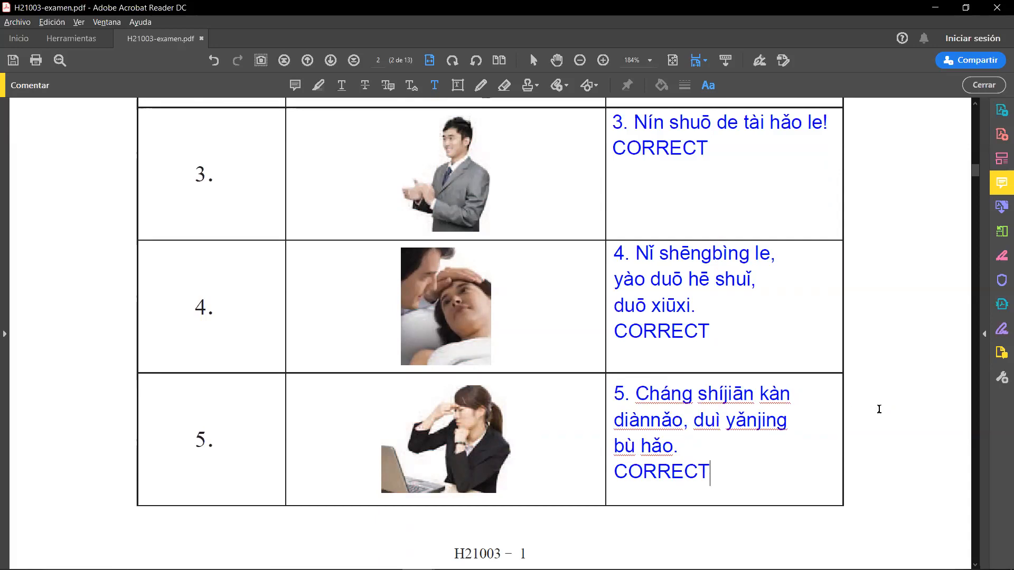
mouse_move(804, 405)
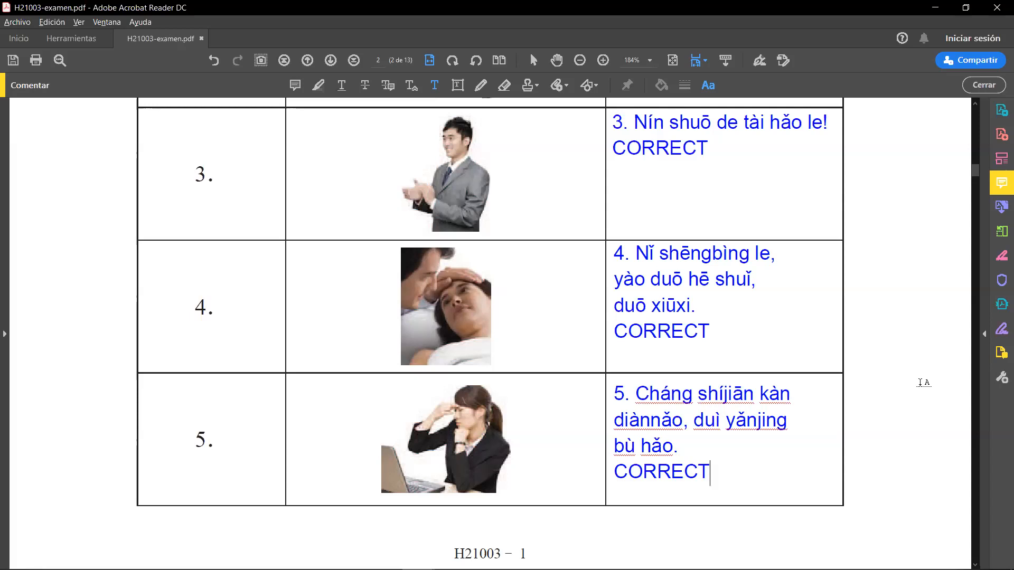
scroll("down", 3)
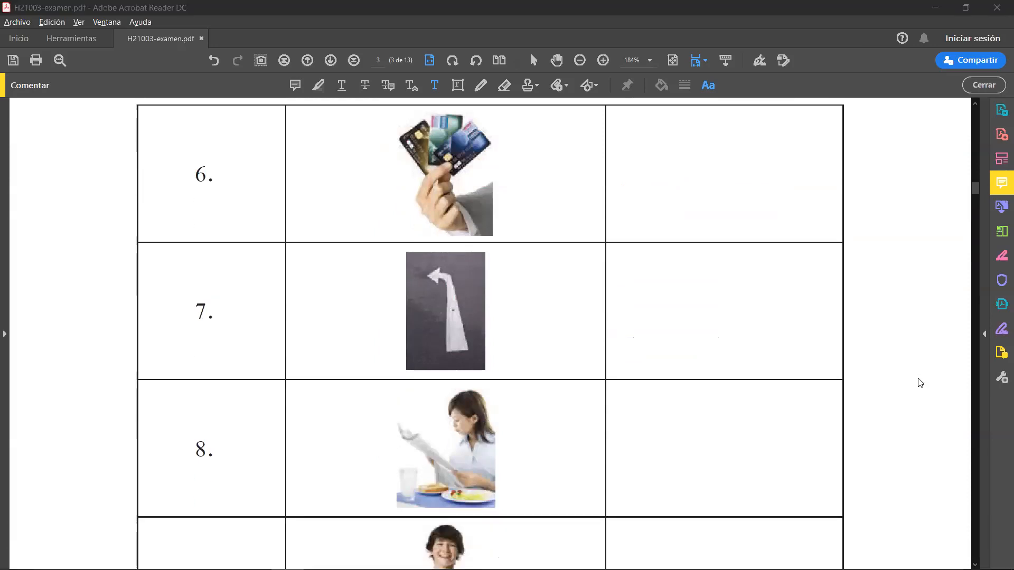
Add question 6's pinyin note marked INCORRECT, then start a note in question 7's cell.
left_click(611, 126)
type("6. Zhōngwǔ péngyǒu sòng le wǒ liǎng zhāng diànyǐng piào.")
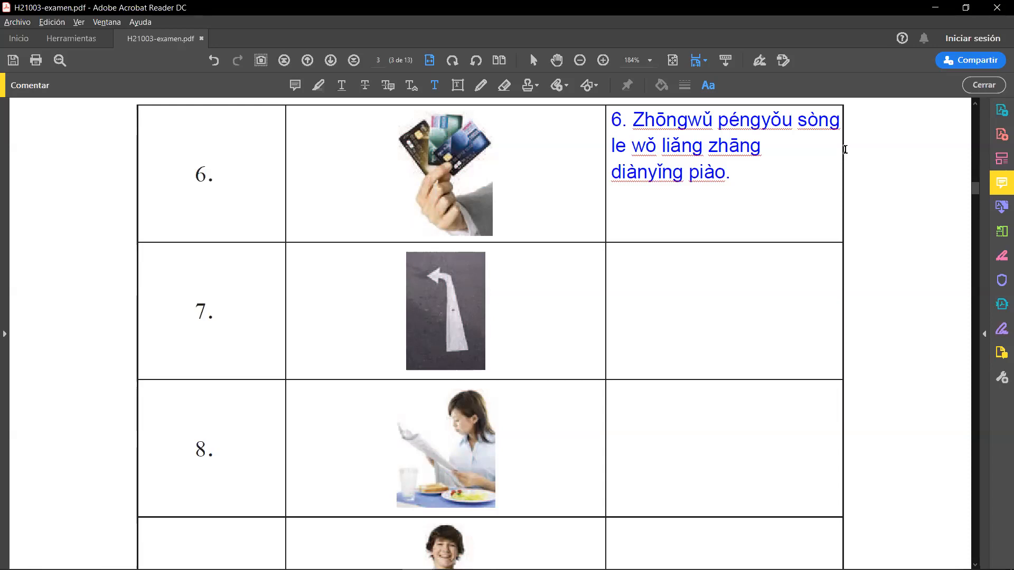
type("INCORRECT")
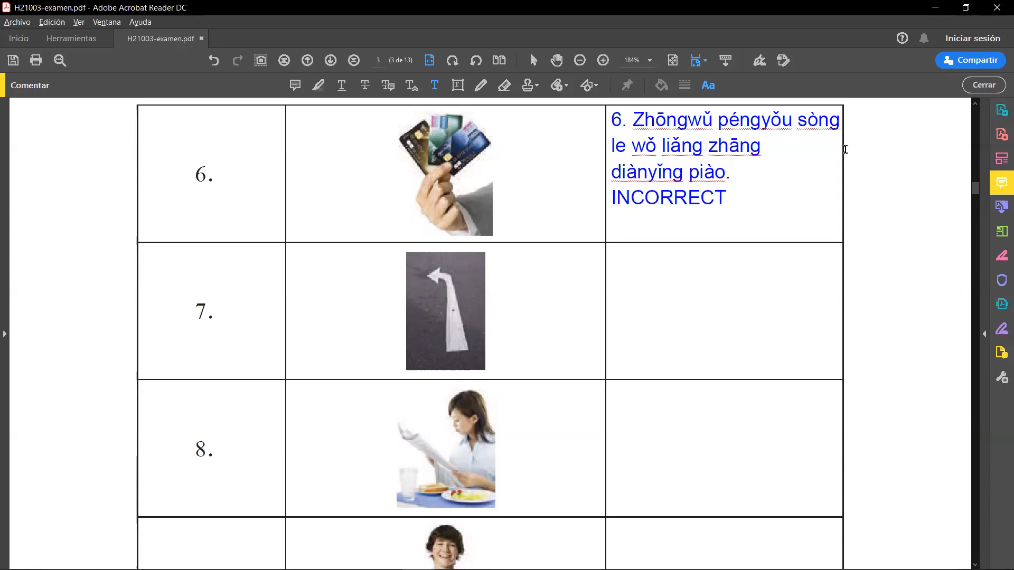
left_click(610, 278)
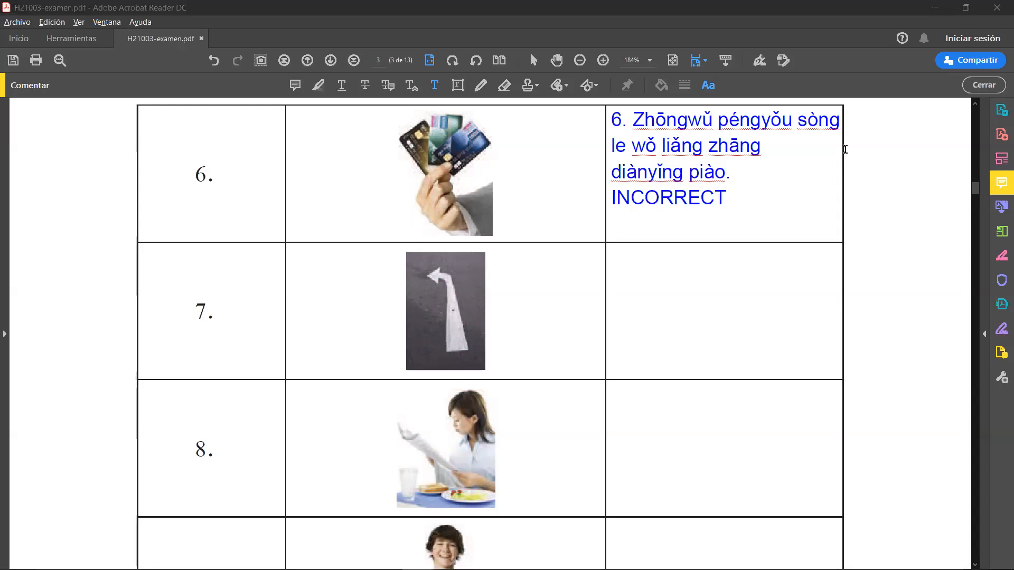
left_click(609, 278)
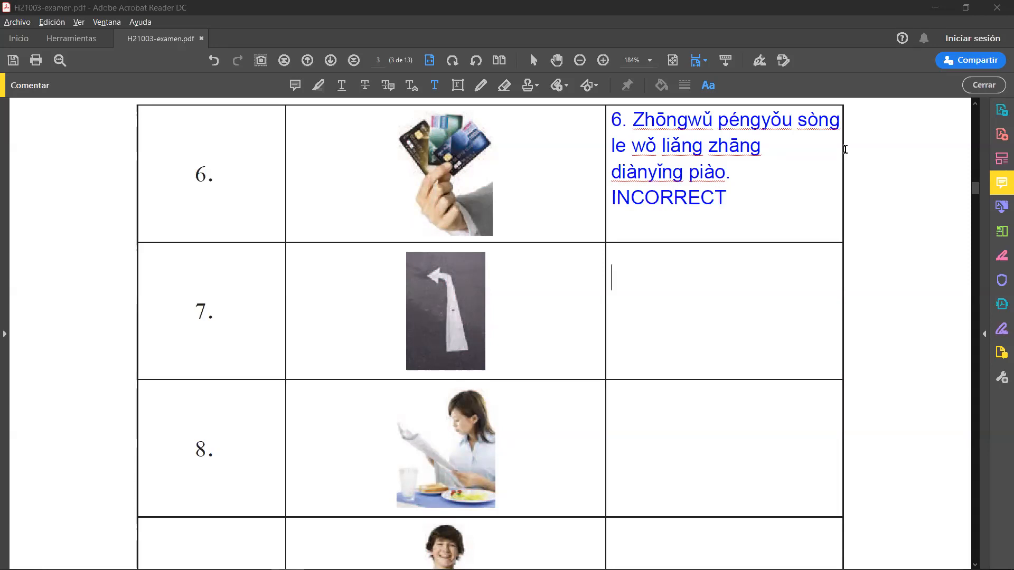
Add "7. Dào le qiánmiàn zài xiàng yòu zǒu." marked INCORRECT, then start question 8's note.
type("7. Dào le qiánmiàn zài xiàng yòu zǒu.")
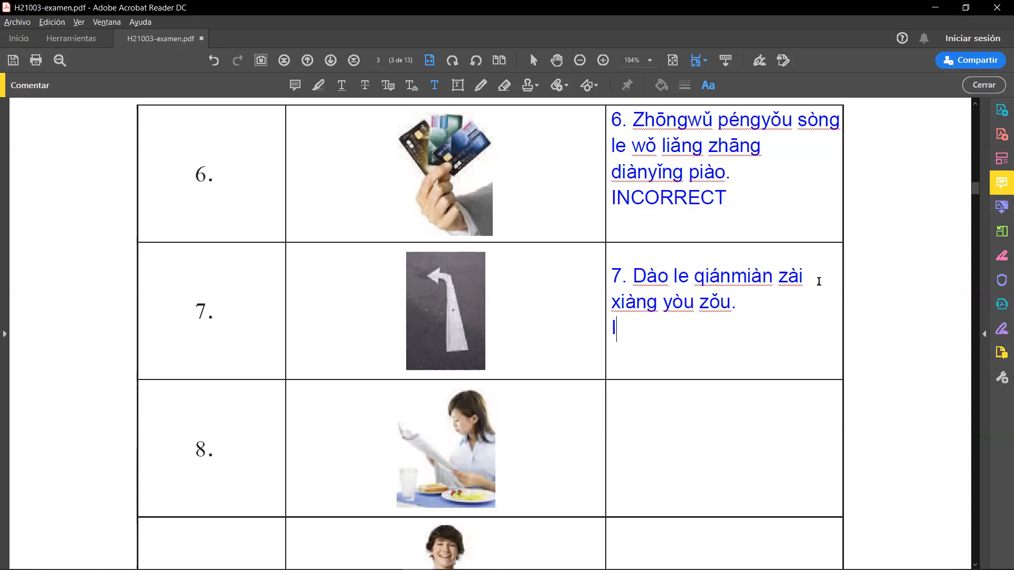
type("INCOR")
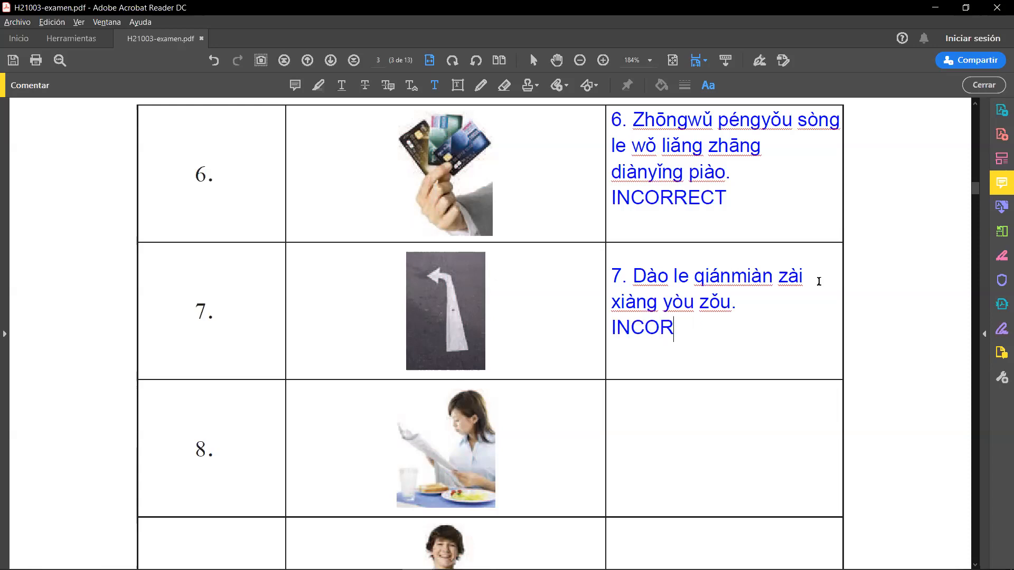
type("RECT")
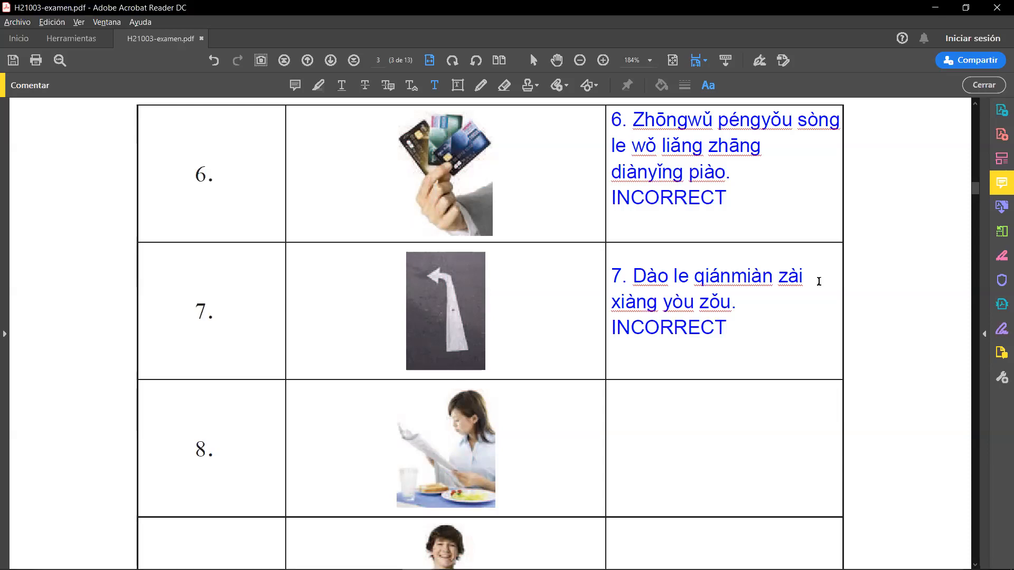
left_click(611, 356)
type("8. Qīzi xǐhuan chī zǎofàn shí kàn bàozhǐ.")
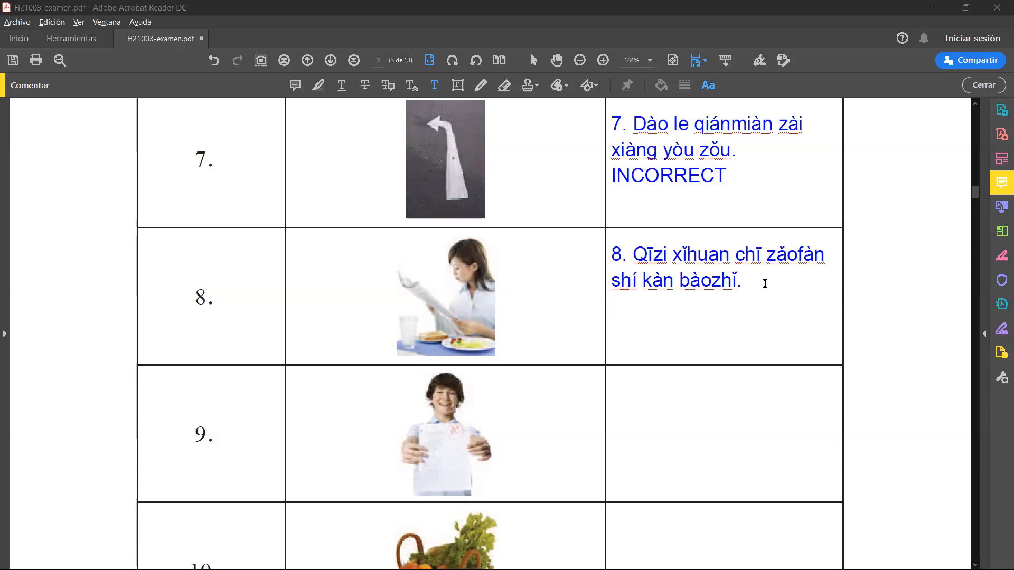
Mark question 8 CORRECT beneath its pinyin sentence and scroll toward question 9.
type("IN")
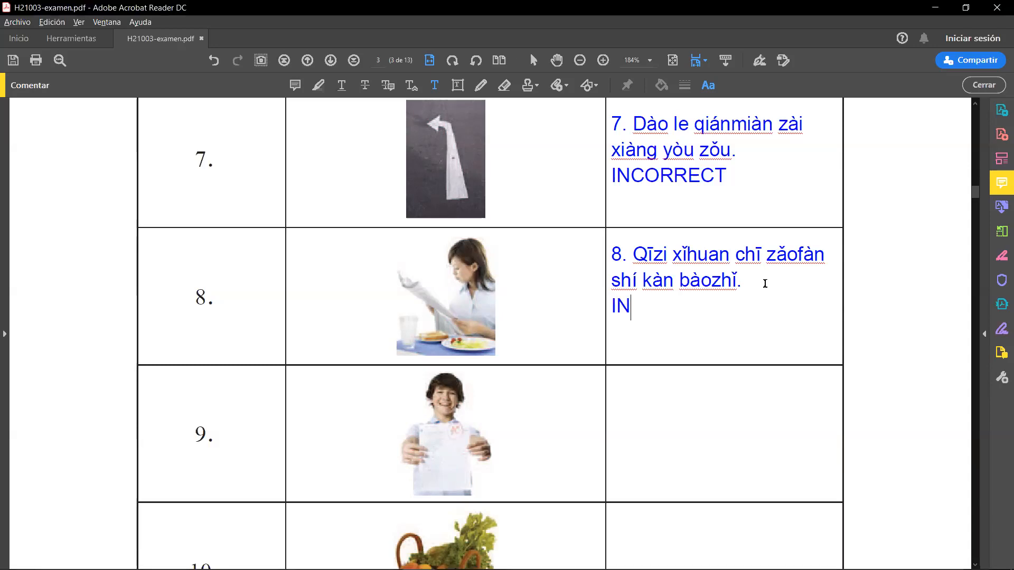
type("CORRECT")
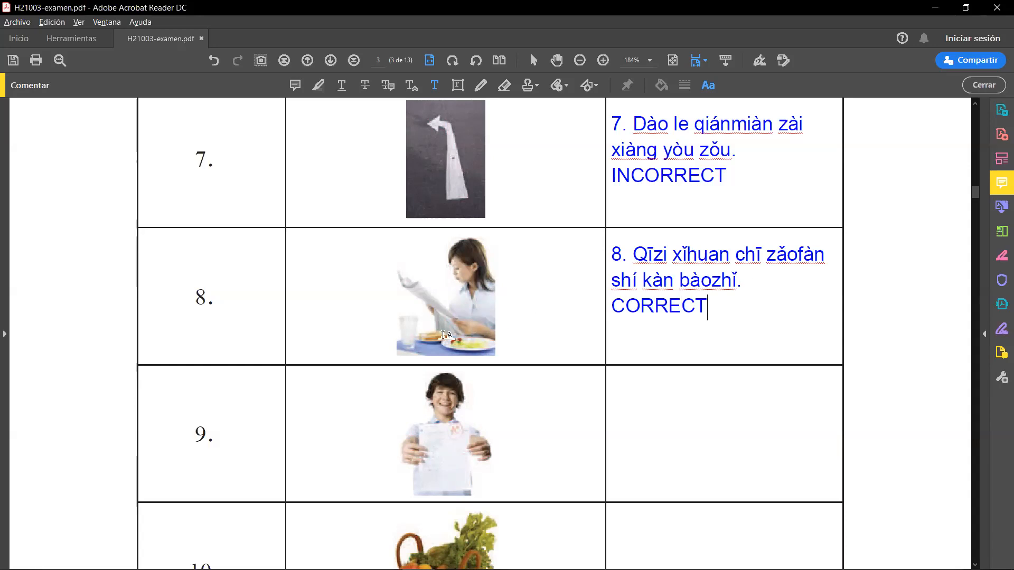
mouse_move(502, 357)
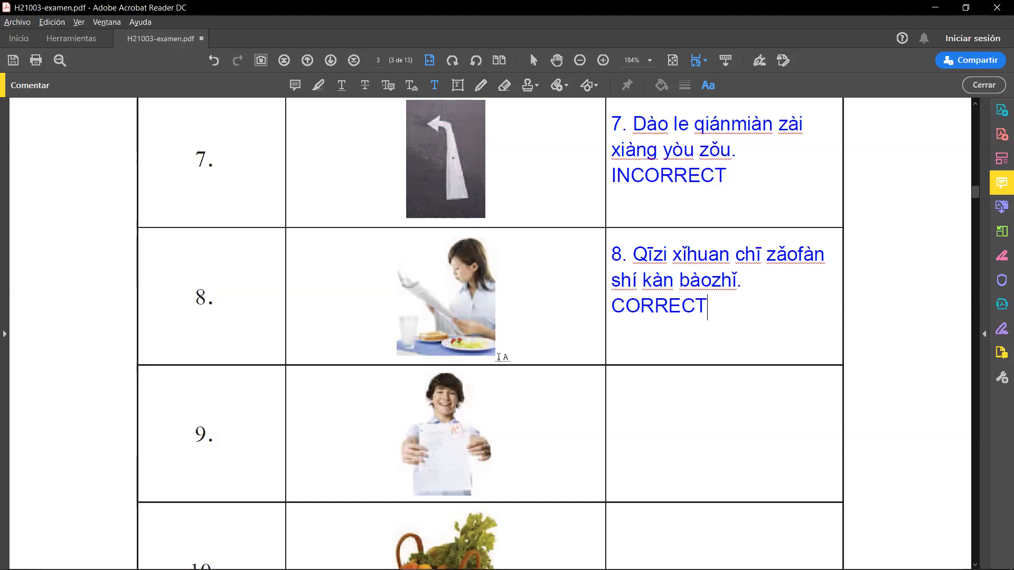
mouse_move(544, 363)
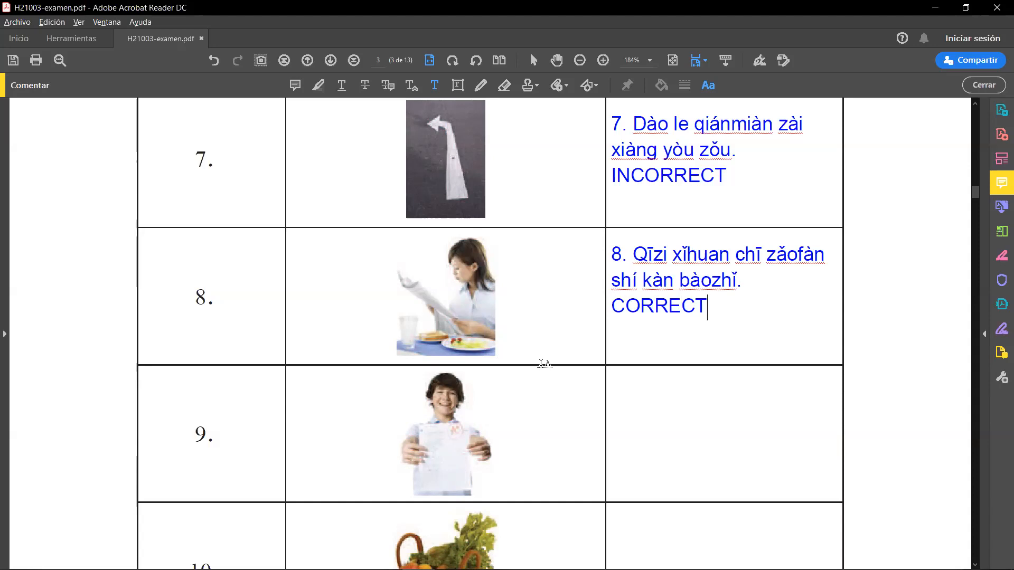
scroll("down", 3)
type("9. Tā zhè cì méi kǎo hǎo, suǒyǐ bù gāoxìng.")
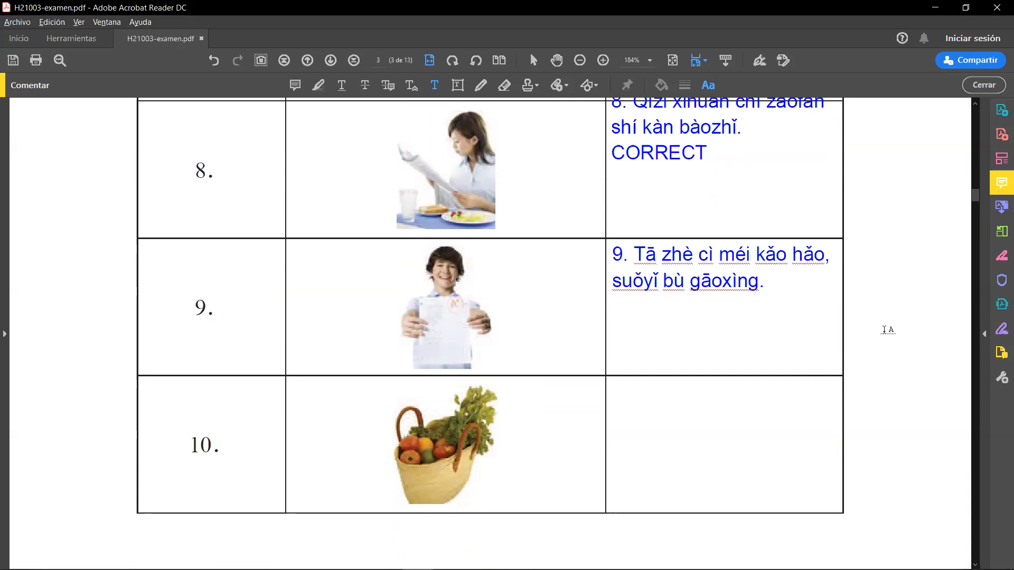
Finish question 9's pinyin note, then reopen it and mark it INCORRECT.
left_click(613, 281)
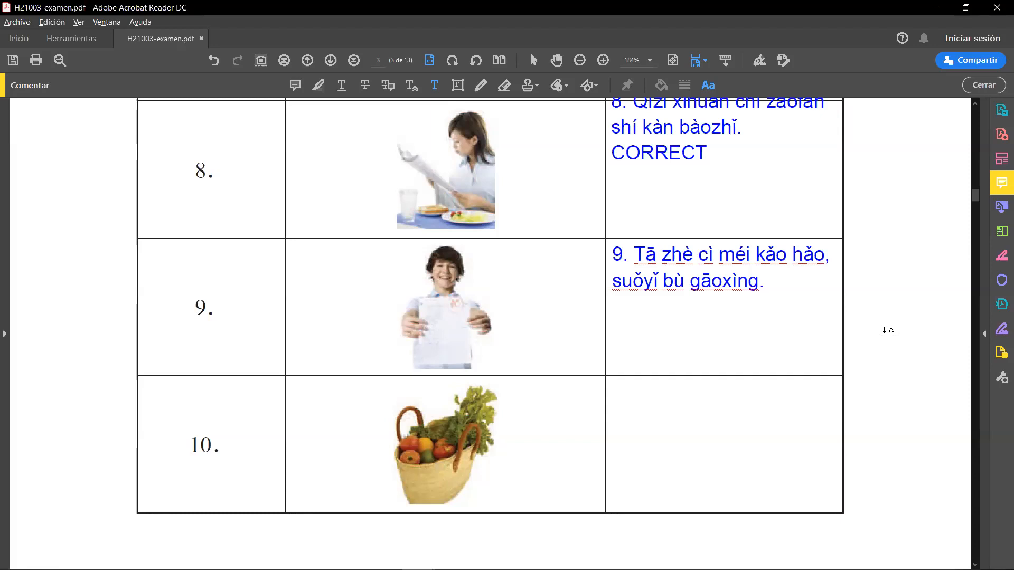
left_click(613, 310)
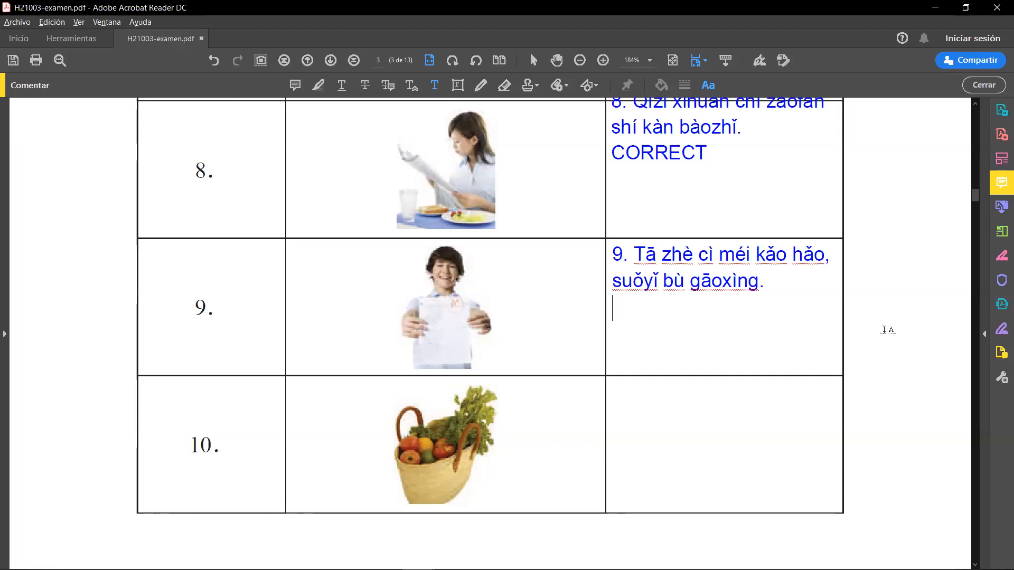
type("INCORRECT")
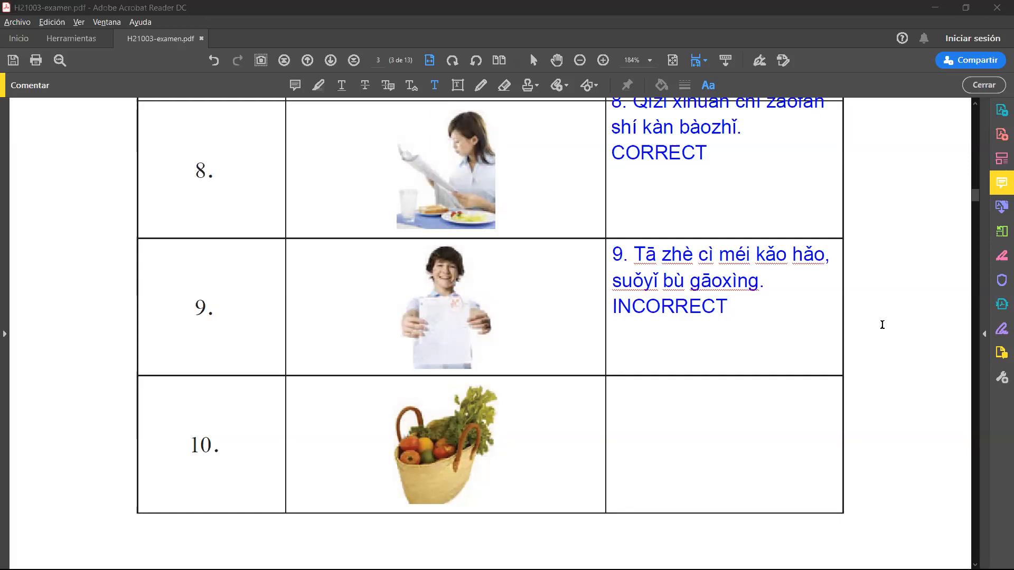
mouse_move(436, 276)
type("10. Zhè yú shí kuài qián yì jīn, búcuò ba?")
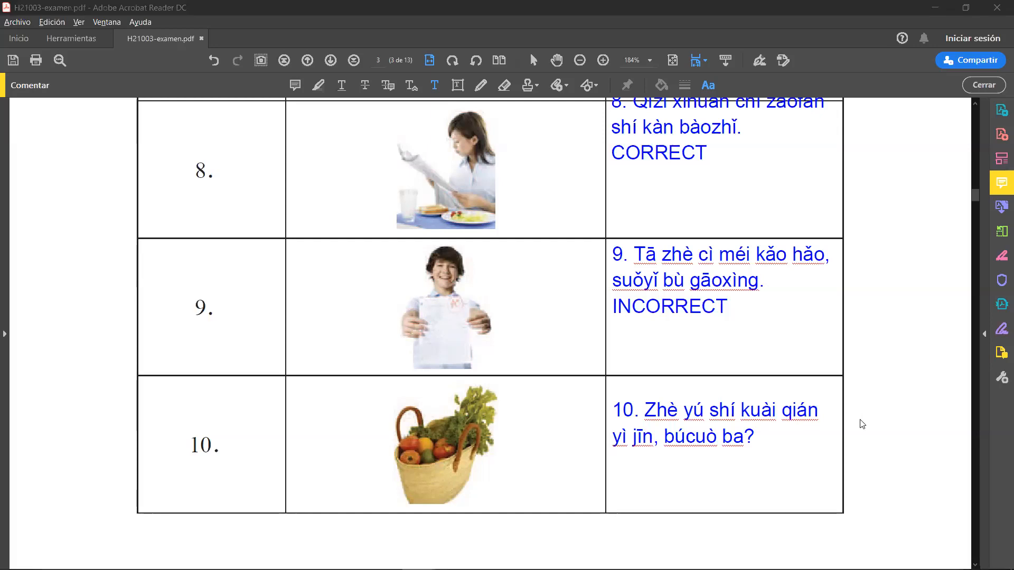
Add INCORRECT on a new line beneath question 10's pinyin sentence.
left_click(754, 437)
type("I")
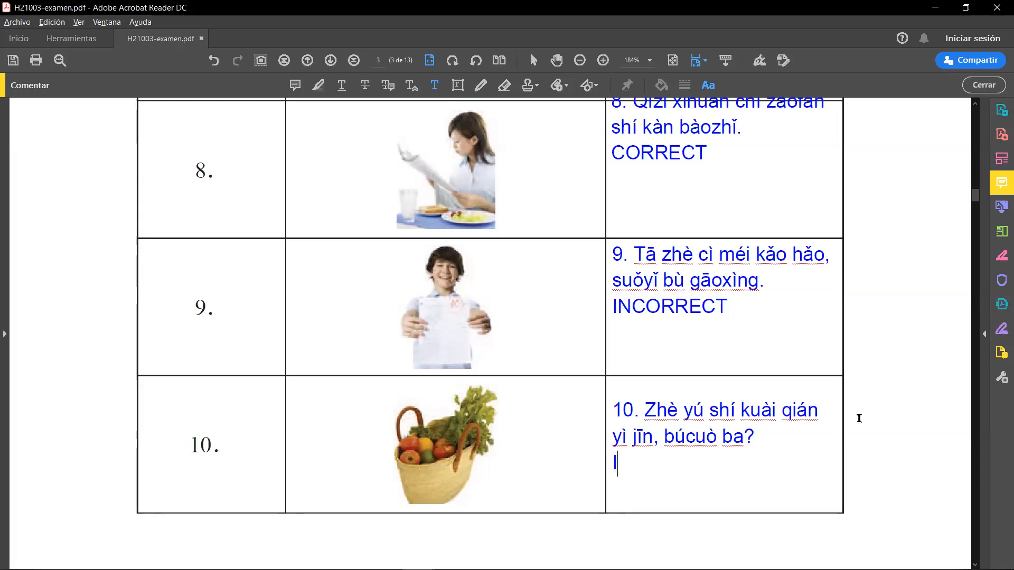
type("NCORRECT")
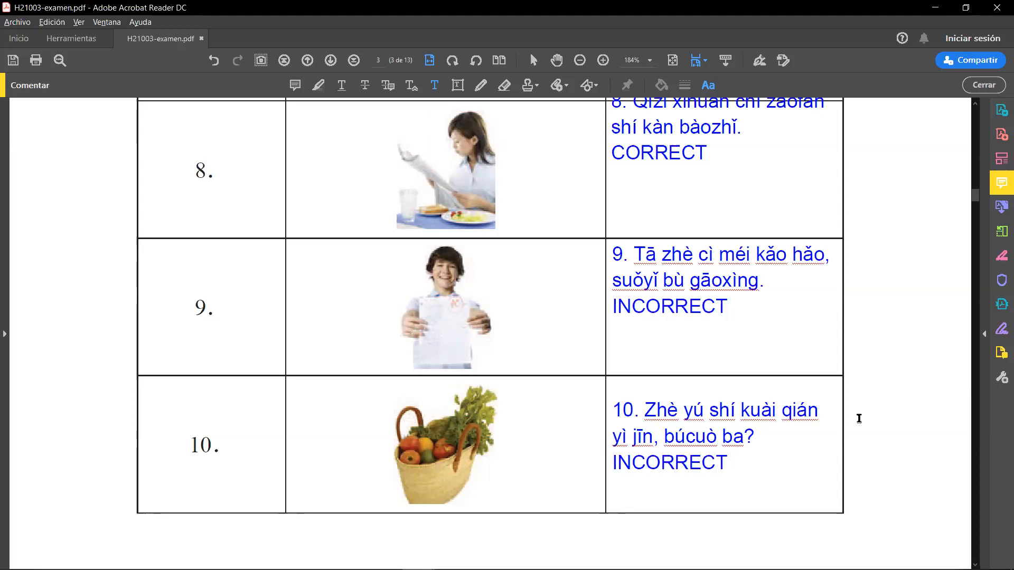